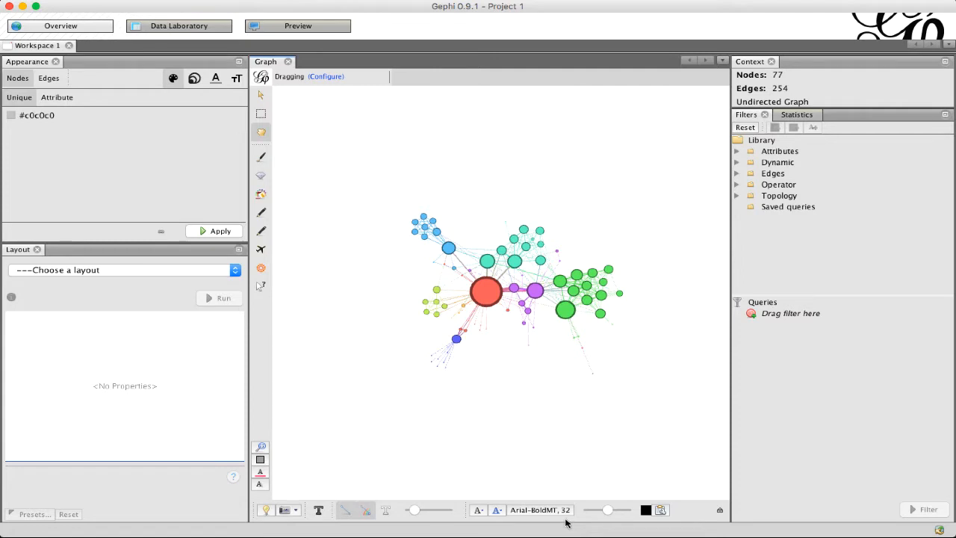
mouse_move(511, 326)
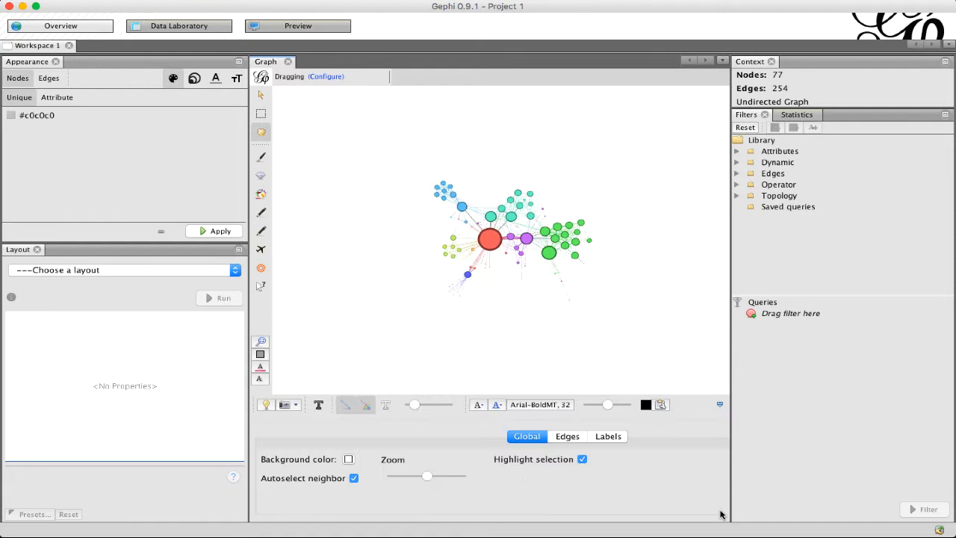
mouse_move(595, 475)
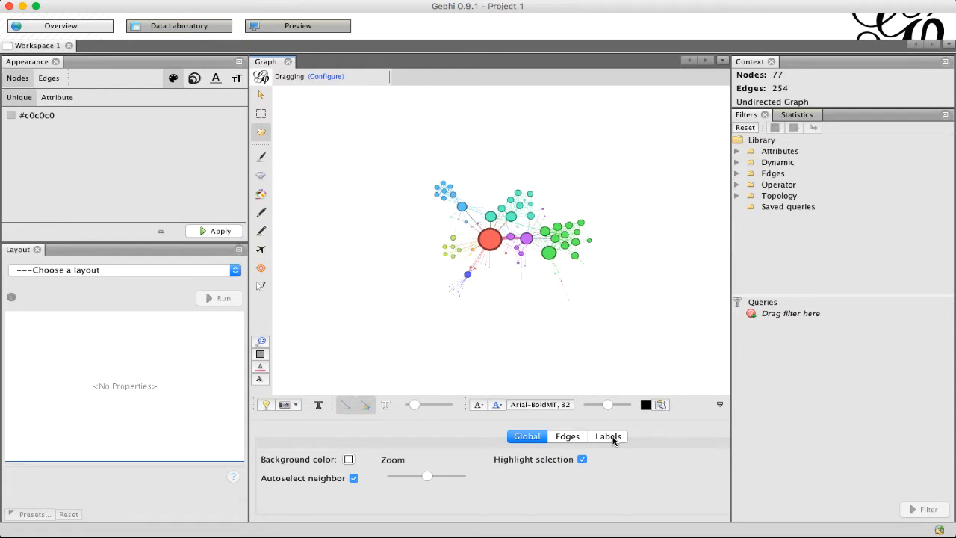
- Show the Labels settings panel beneath the Les Misérables graph
left_click(607, 436)
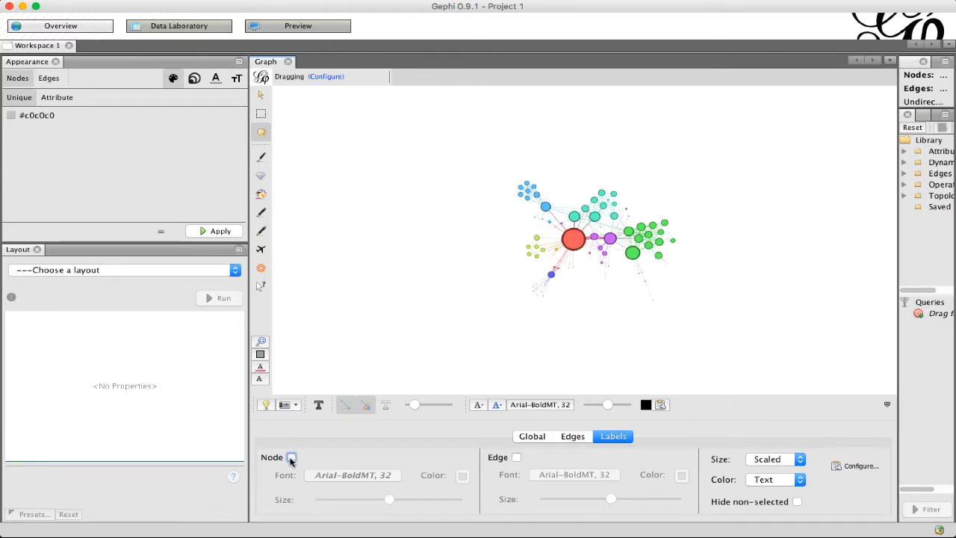
- Enable node labels with label size set to Node size so Valjean, Gavroche and Javert dominate
left_click(290, 457)
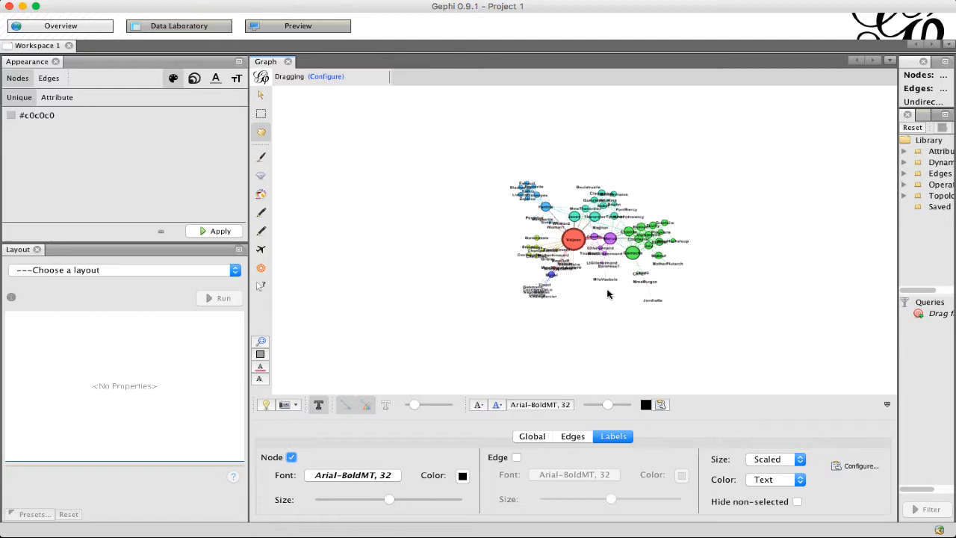
mouse_move(571, 300)
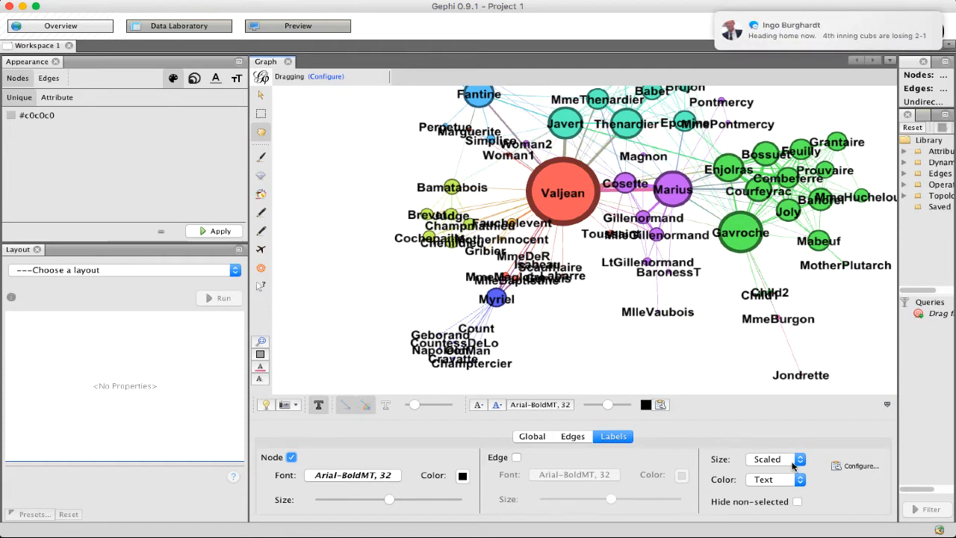
left_click(785, 460)
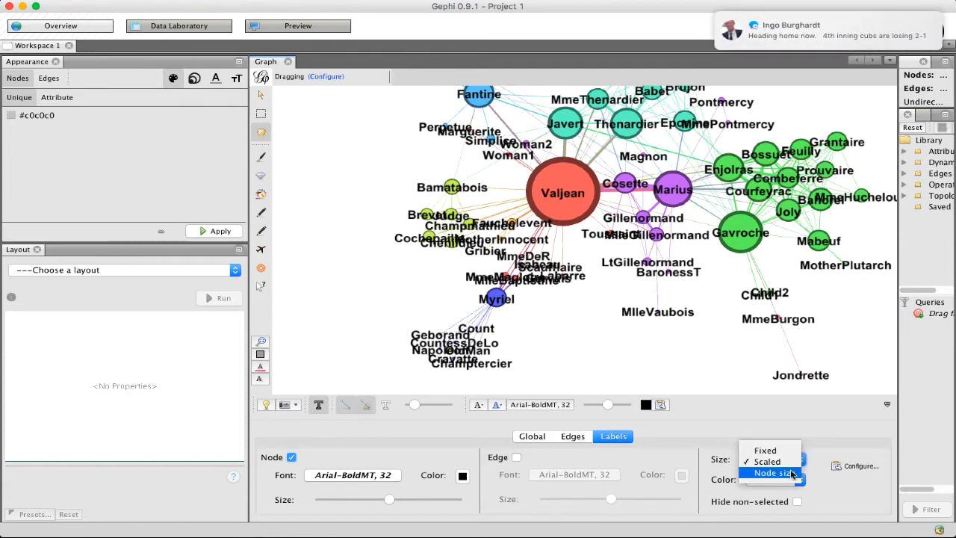
left_click(771, 467)
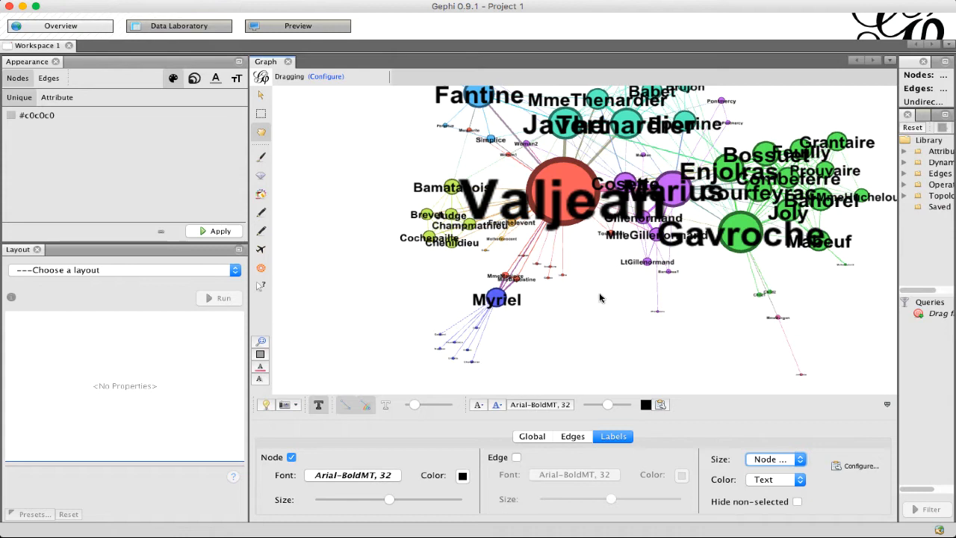
mouse_move(463, 346)
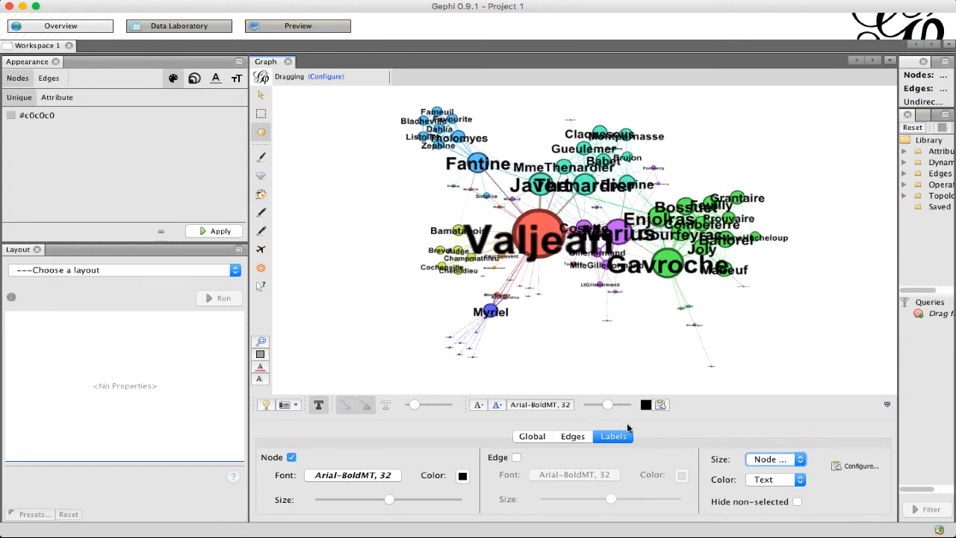
- Disable node labels and select the central Valjean node with its context menu
left_click(293, 457)
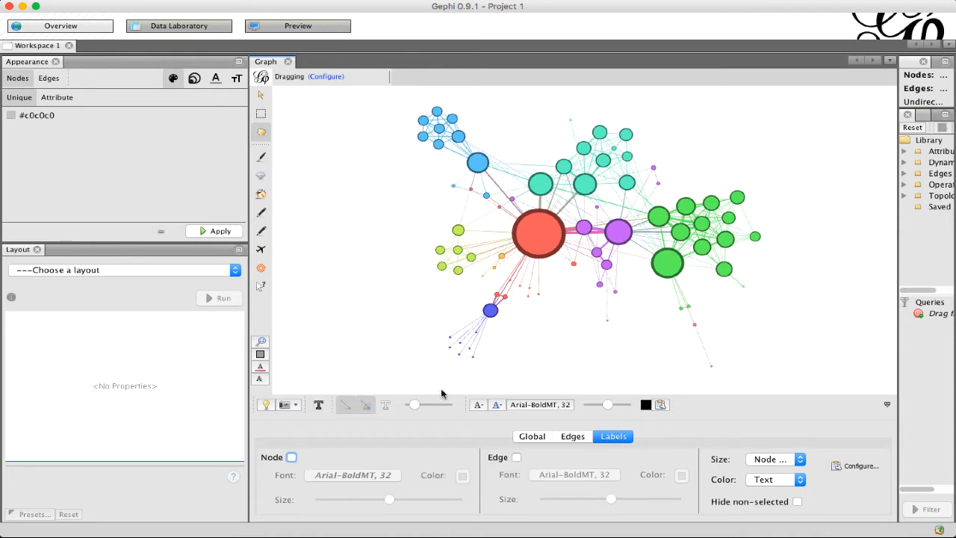
left_click(540, 233)
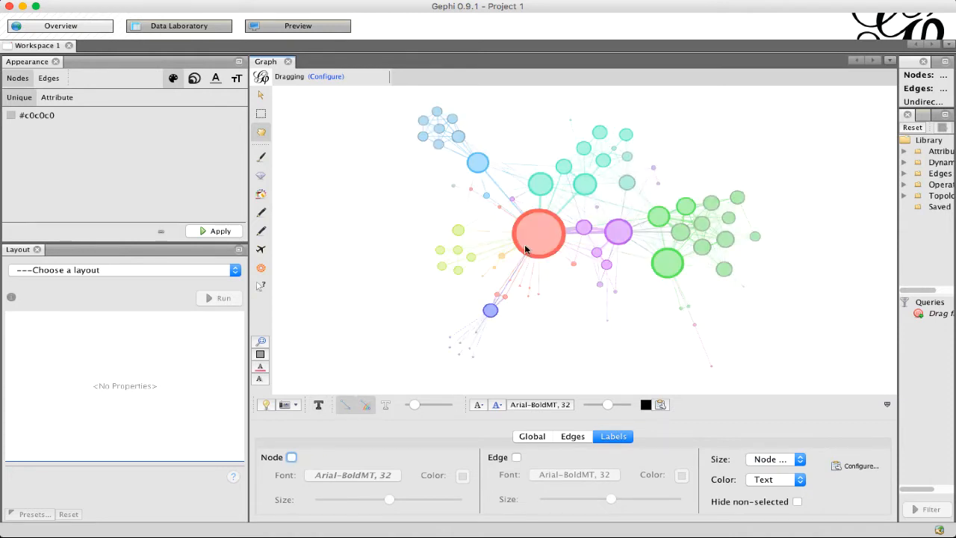
right_click(537, 233)
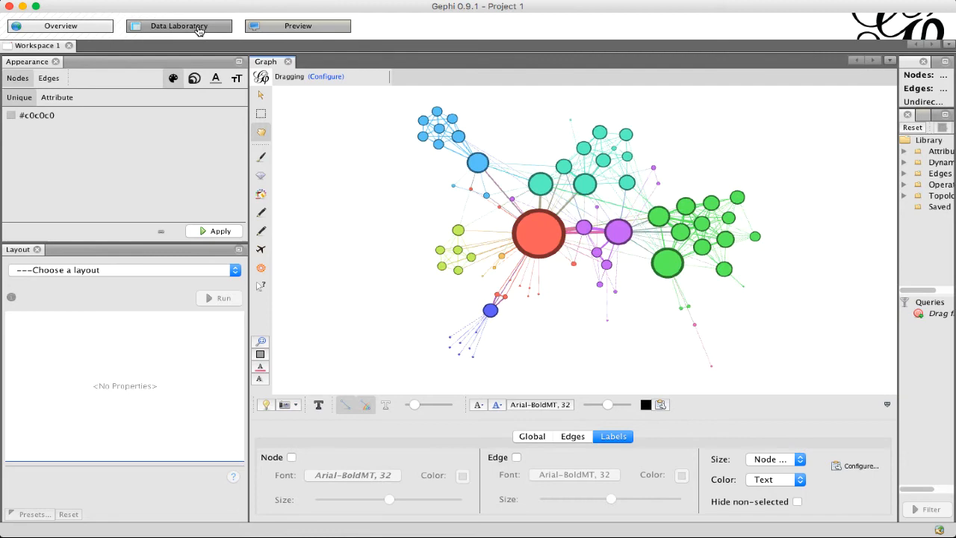
- Consult the node table in Data Laboratory, then return to the Overview graph
left_click(180, 26)
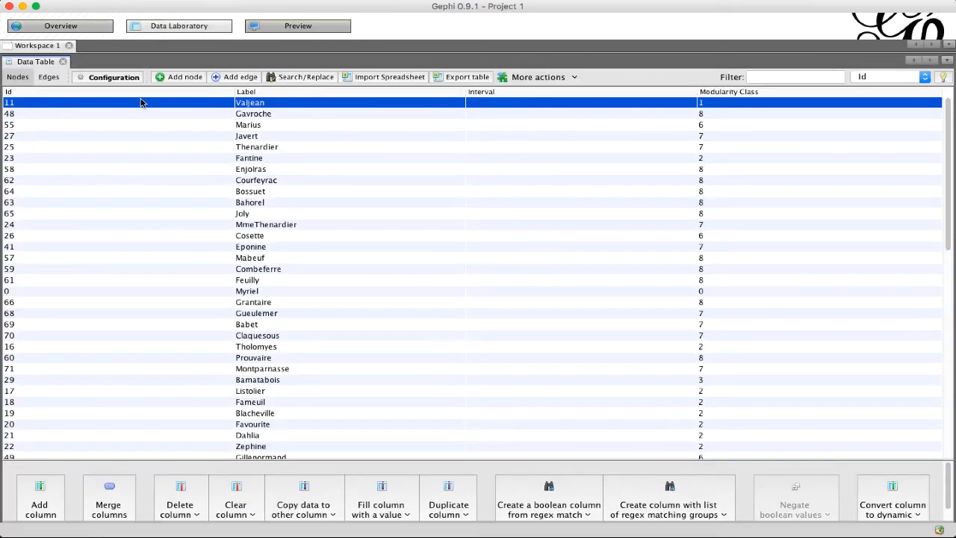
mouse_move(265, 114)
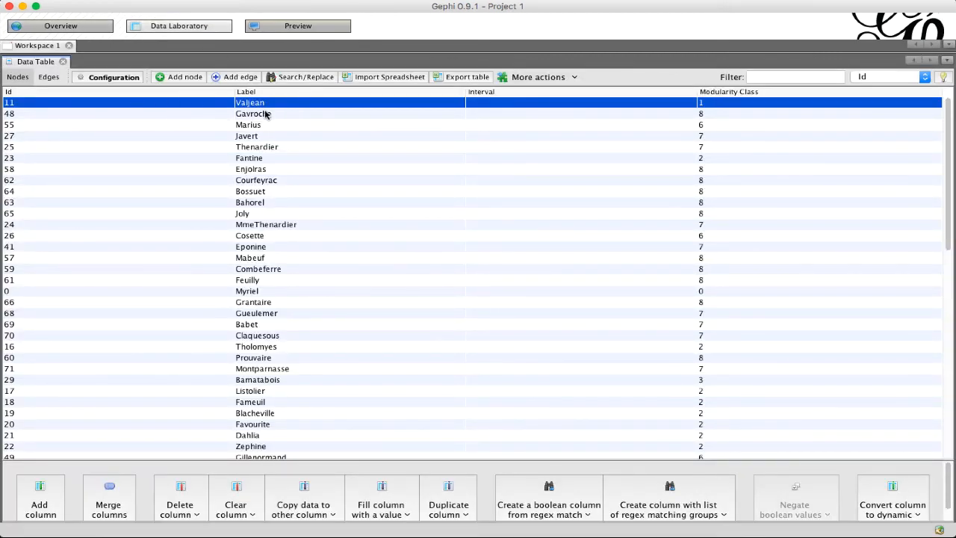
mouse_move(253, 111)
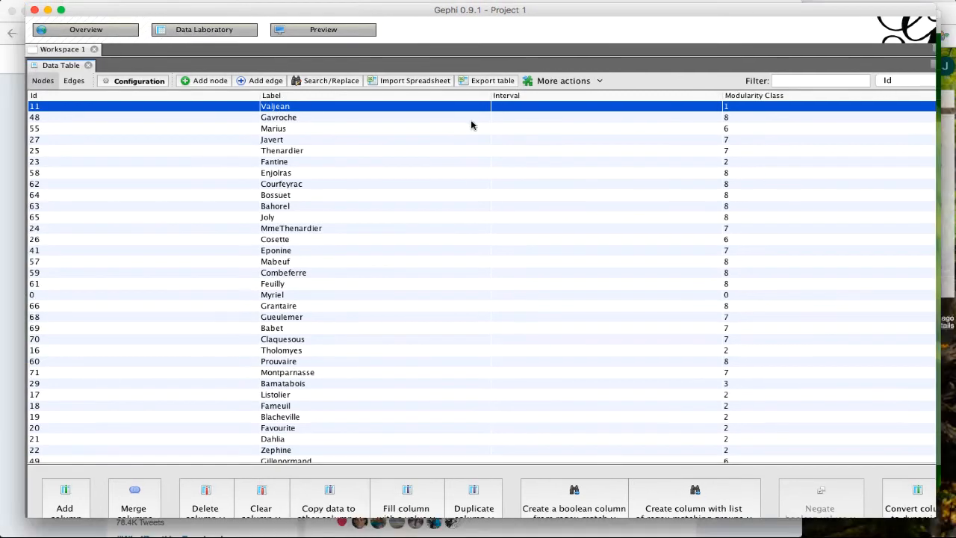
left_click(94, 30)
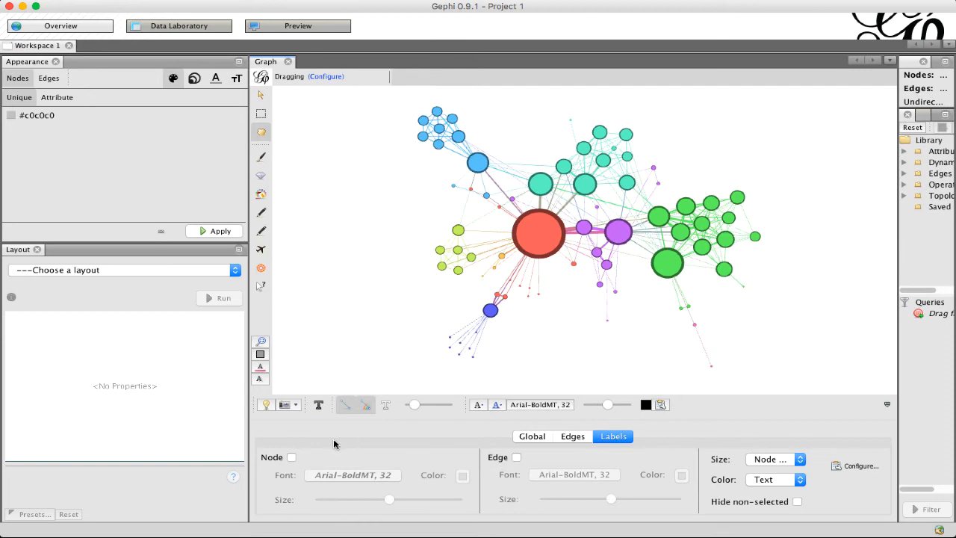
mouse_move(297, 458)
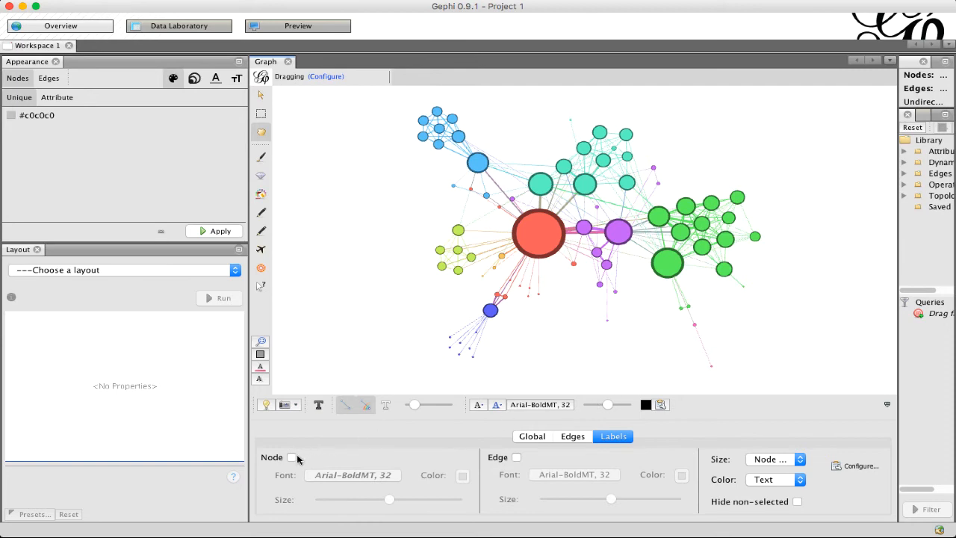
- Enable node labels with Hide non-selected checked and label size set to Scaled
left_click(293, 457)
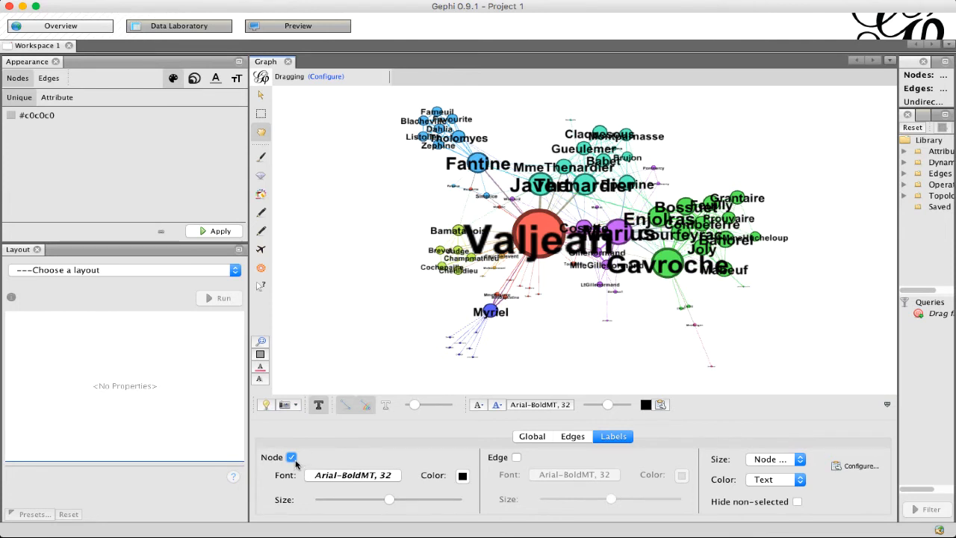
mouse_move(798, 511)
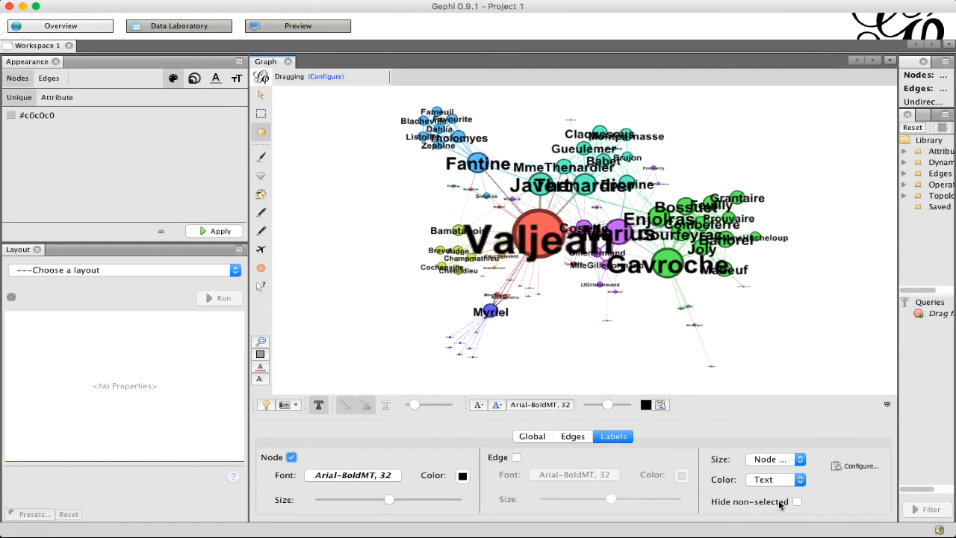
left_click(804, 502)
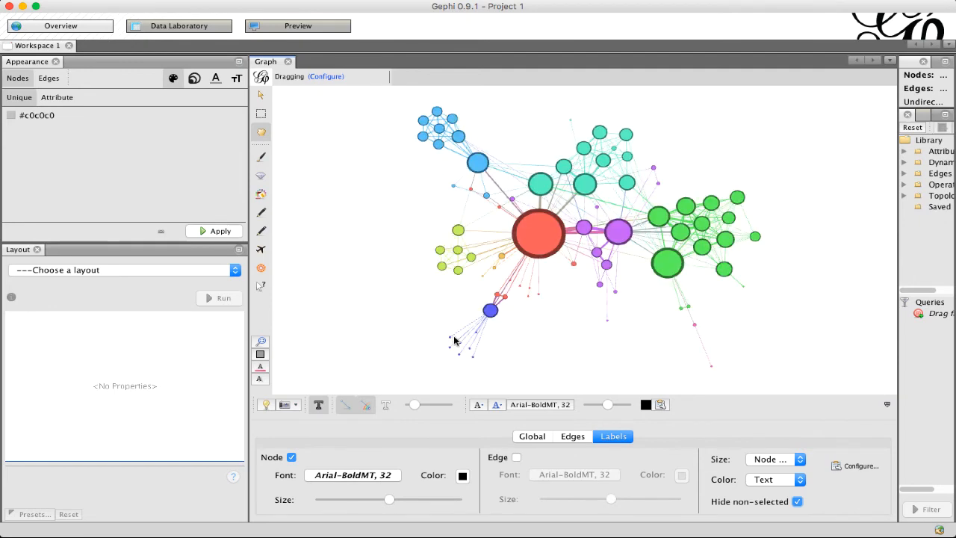
mouse_move(460, 355)
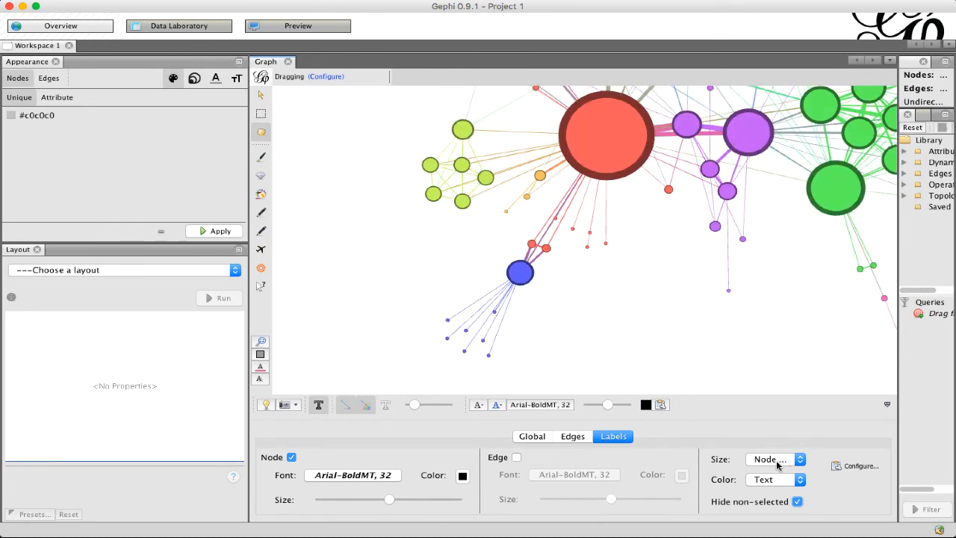
left_click(775, 460)
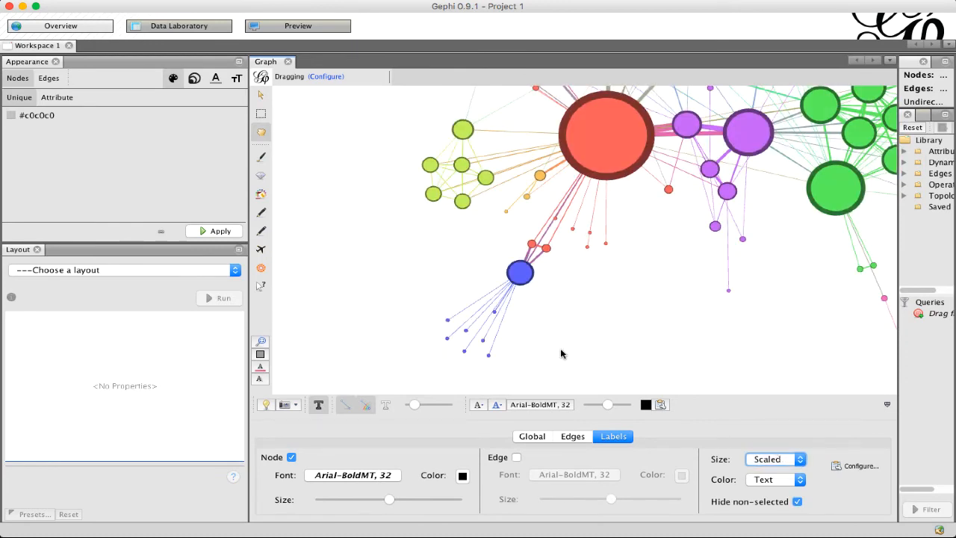
mouse_move(472, 333)
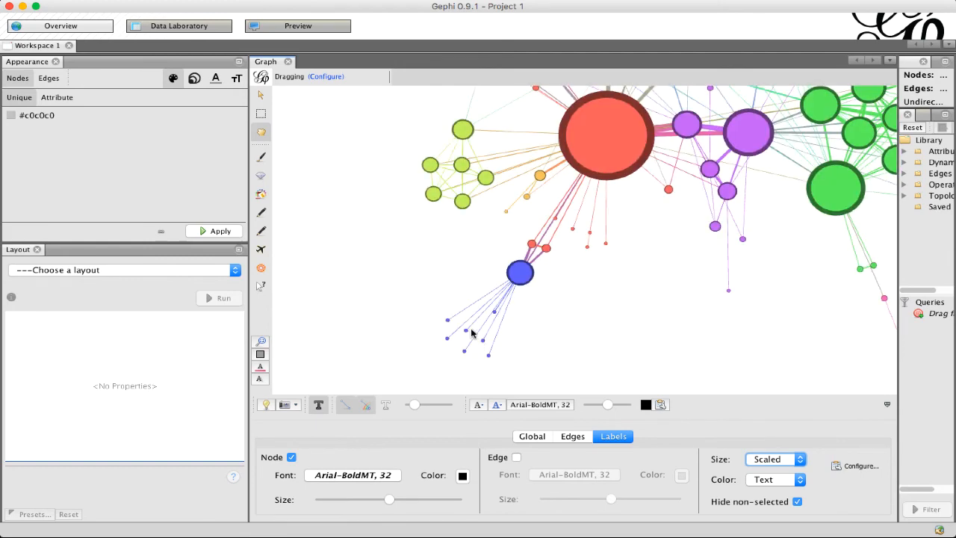
mouse_move(657, 331)
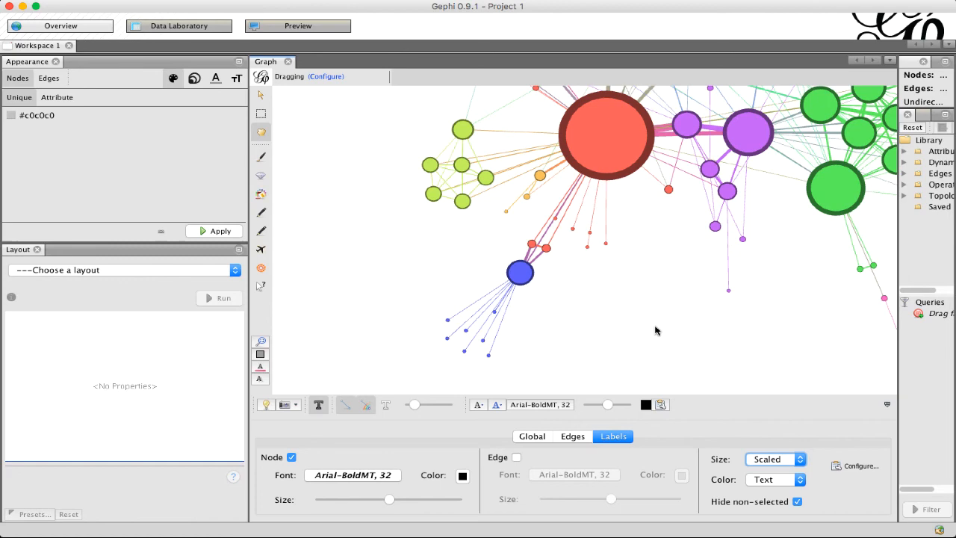
mouse_move(675, 233)
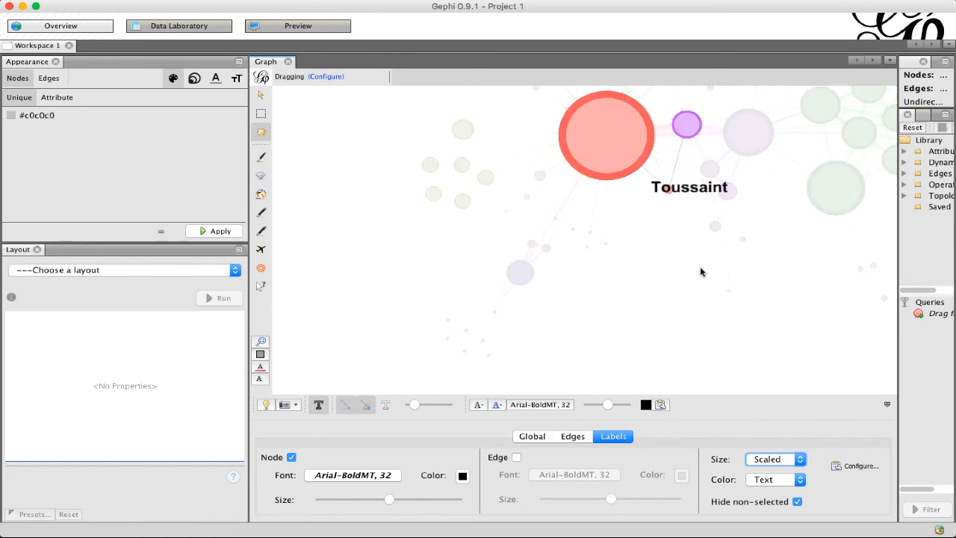
left_click(798, 502)
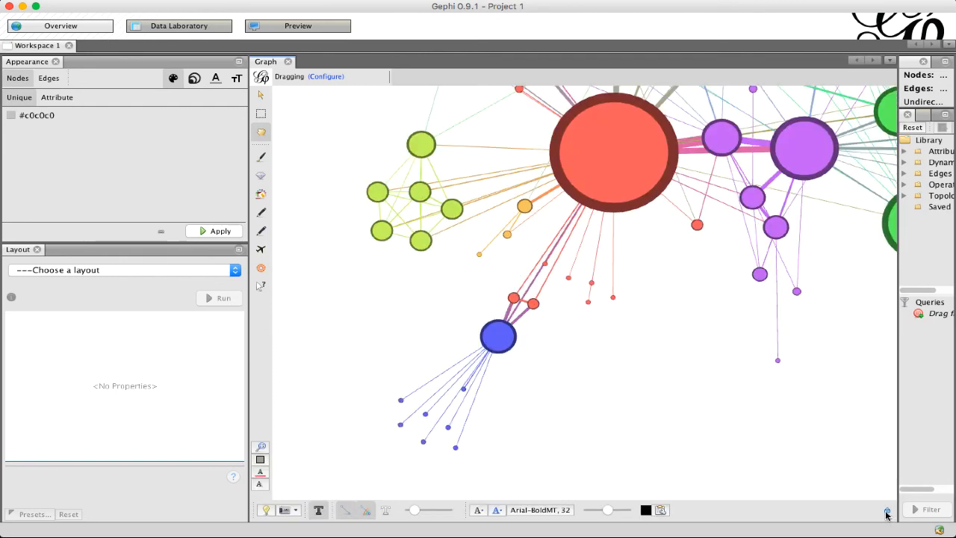
left_click(885, 508)
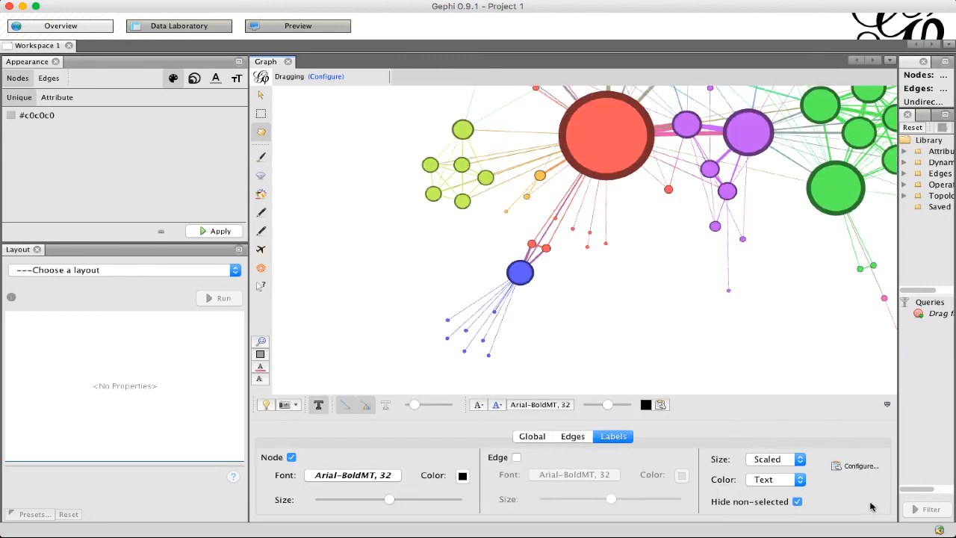
mouse_move(308, 472)
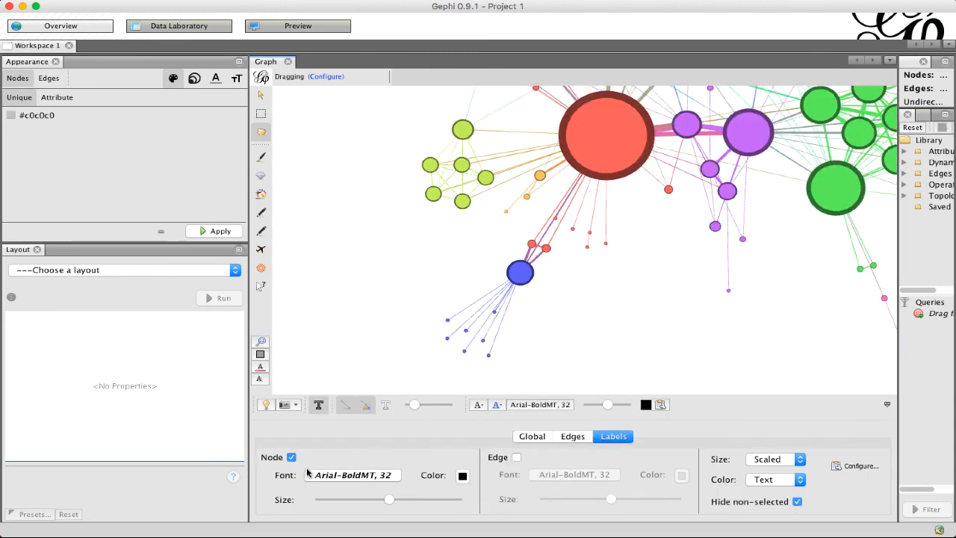